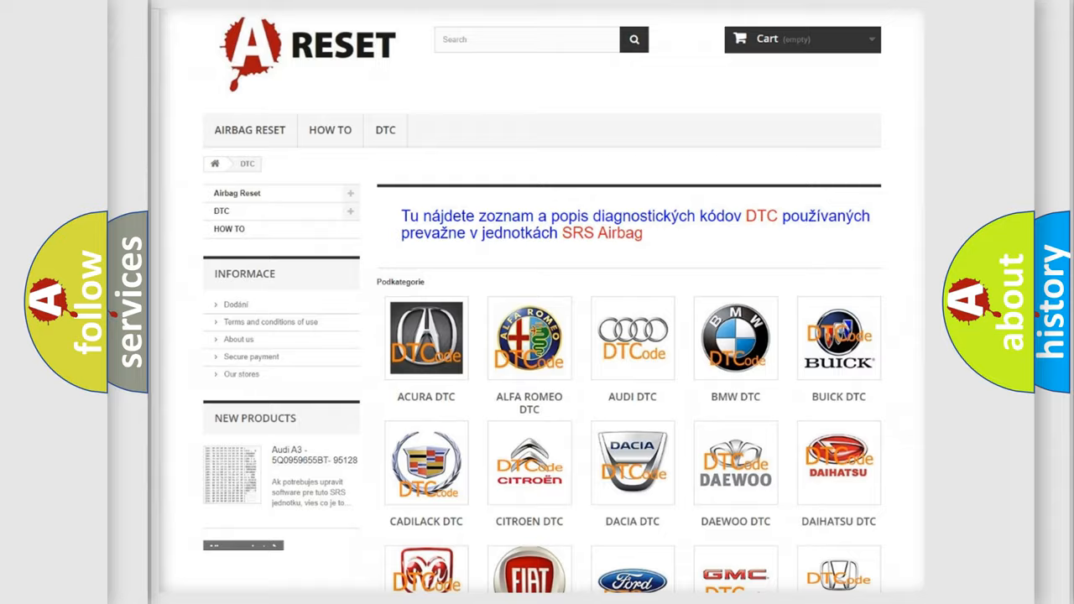
- Show the Saturn DTC page and browse its list of SRS airbag diagnostic trouble codes
scroll("down", 3)
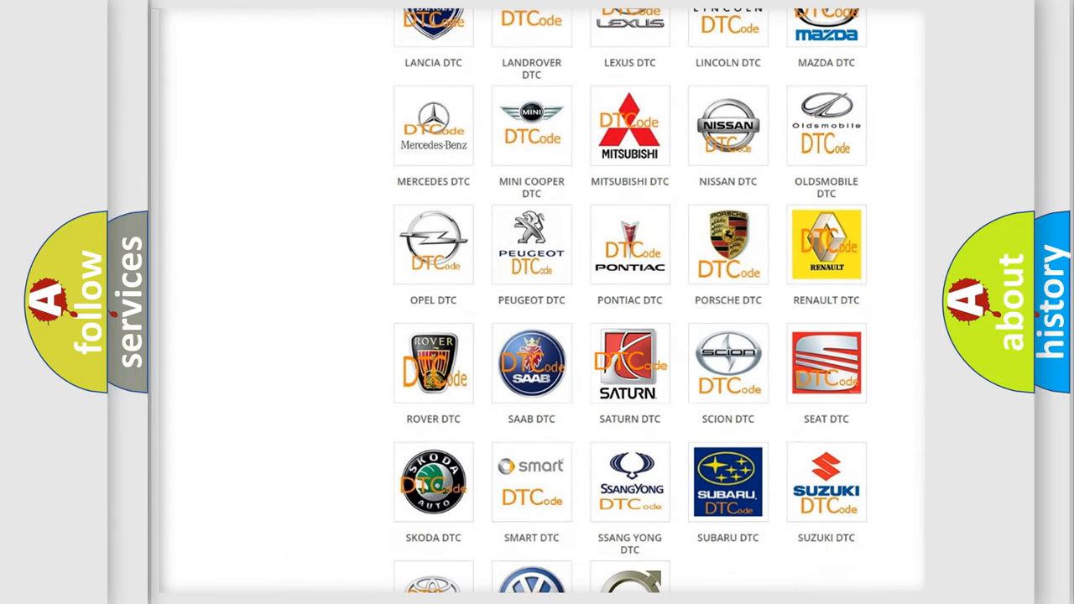
left_click(630, 363)
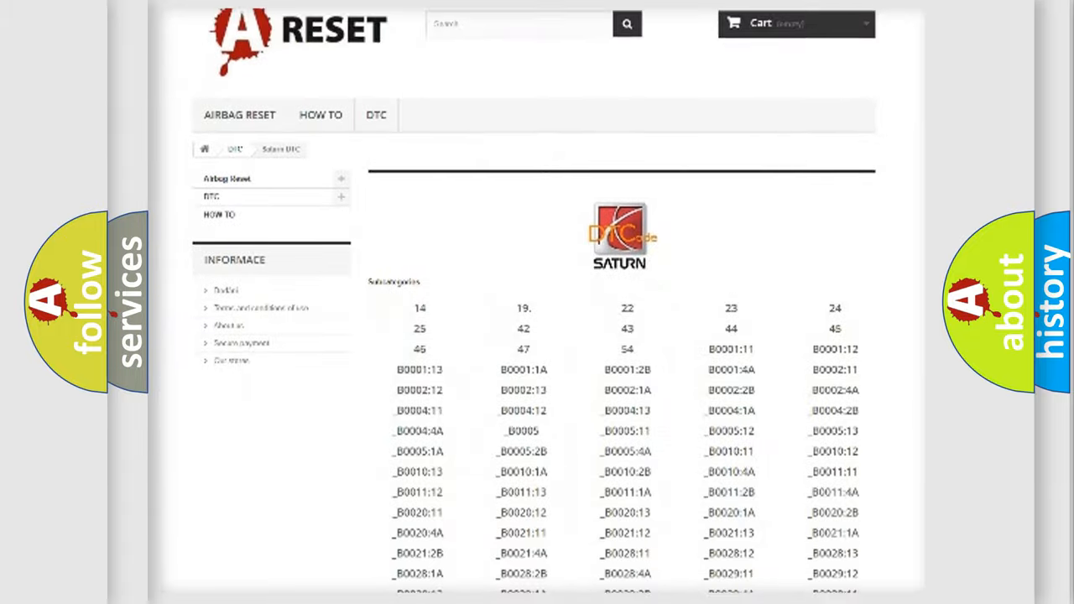
scroll("down", 3)
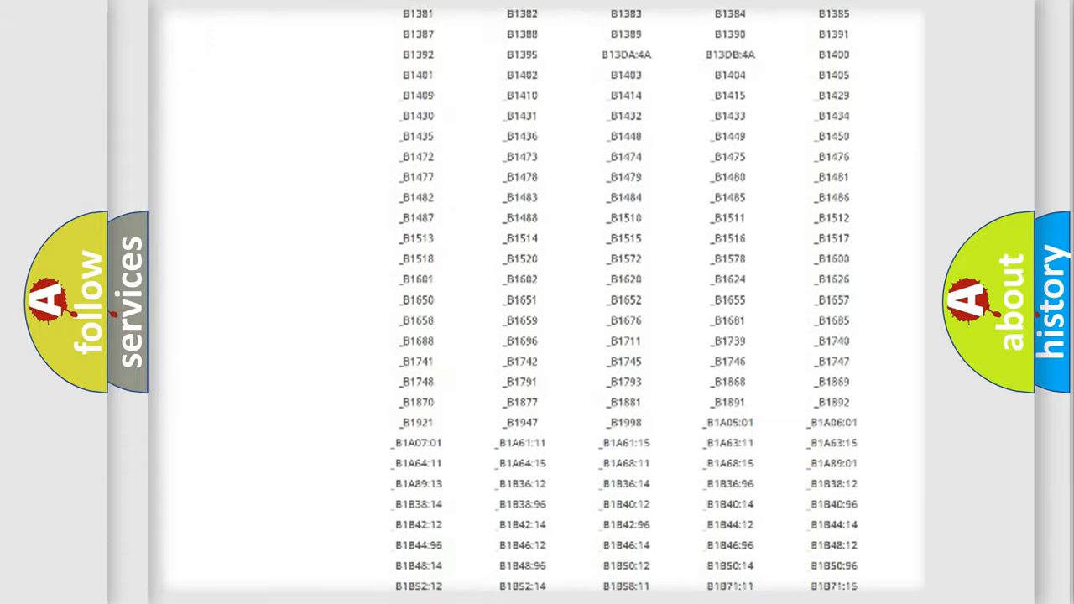